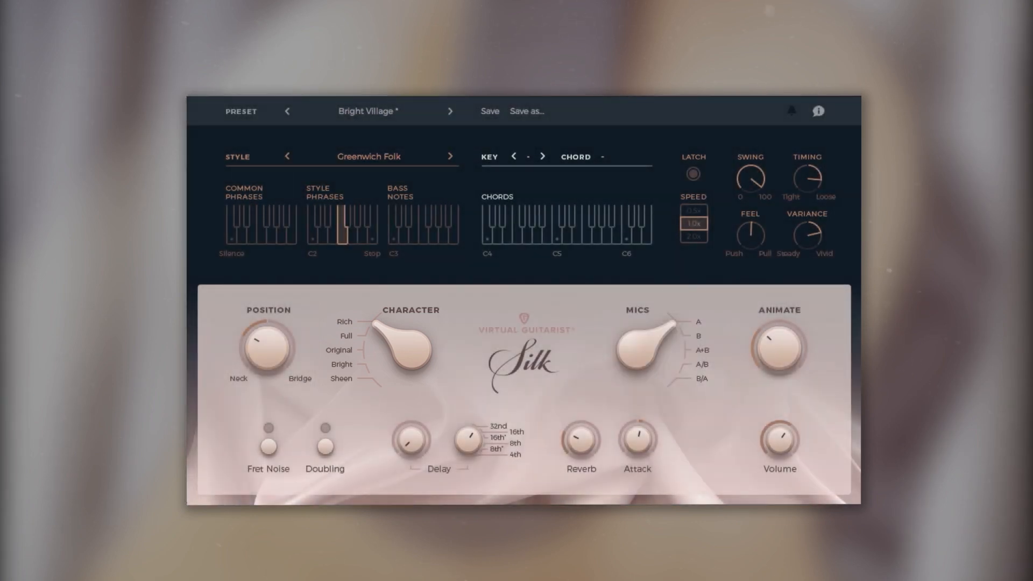
- Load the Busy Folk Swing preset, play a G major chord, then step to Ear Shredding Cowboy
click(368, 111)
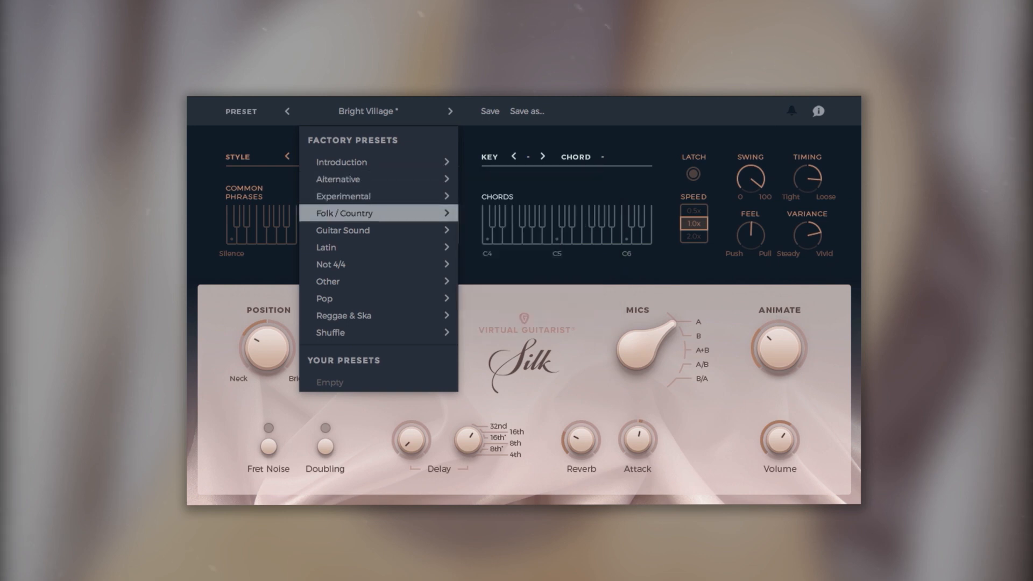
click(343, 213)
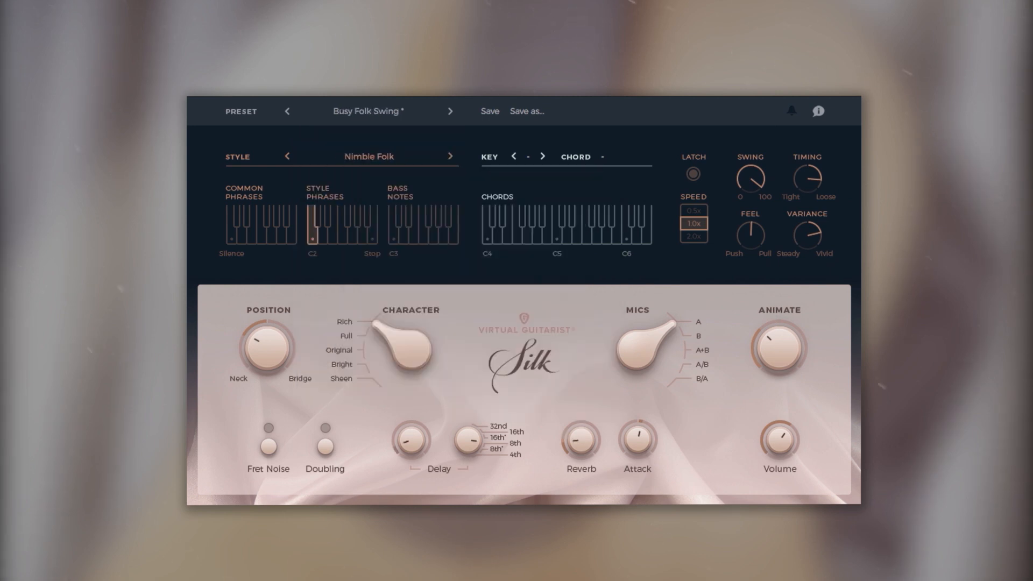
click(526, 227)
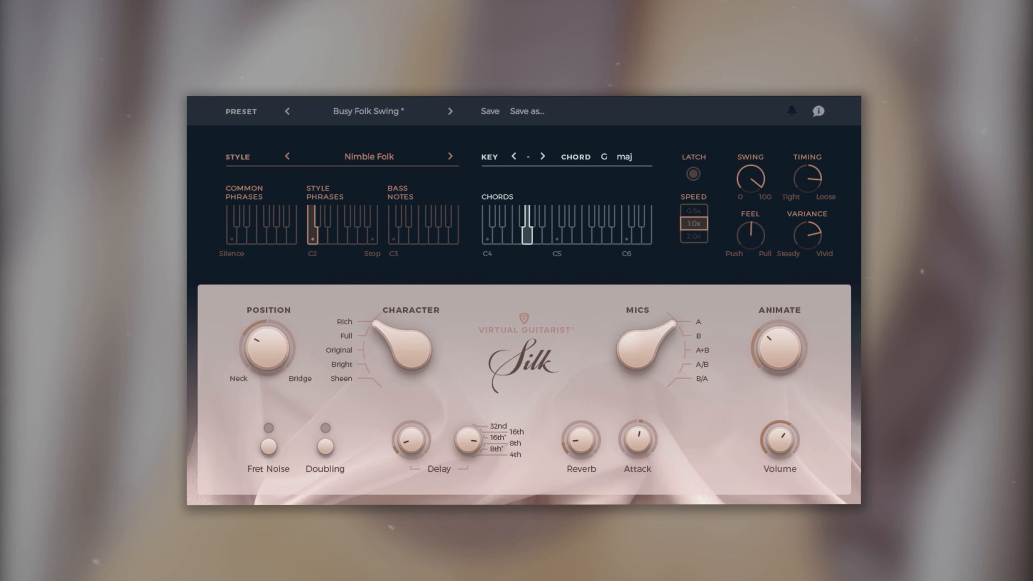
click(450, 111)
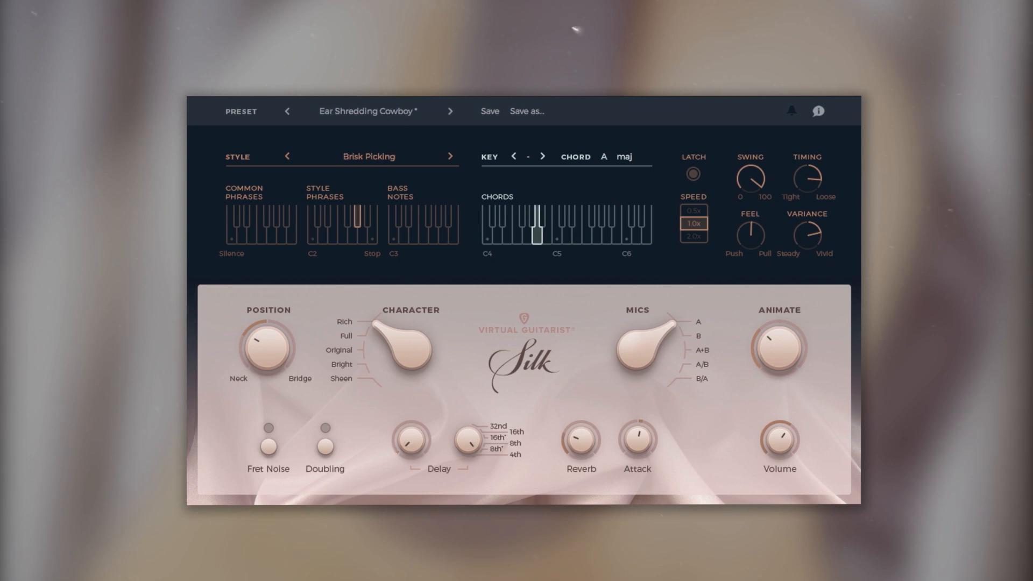
click(449, 111)
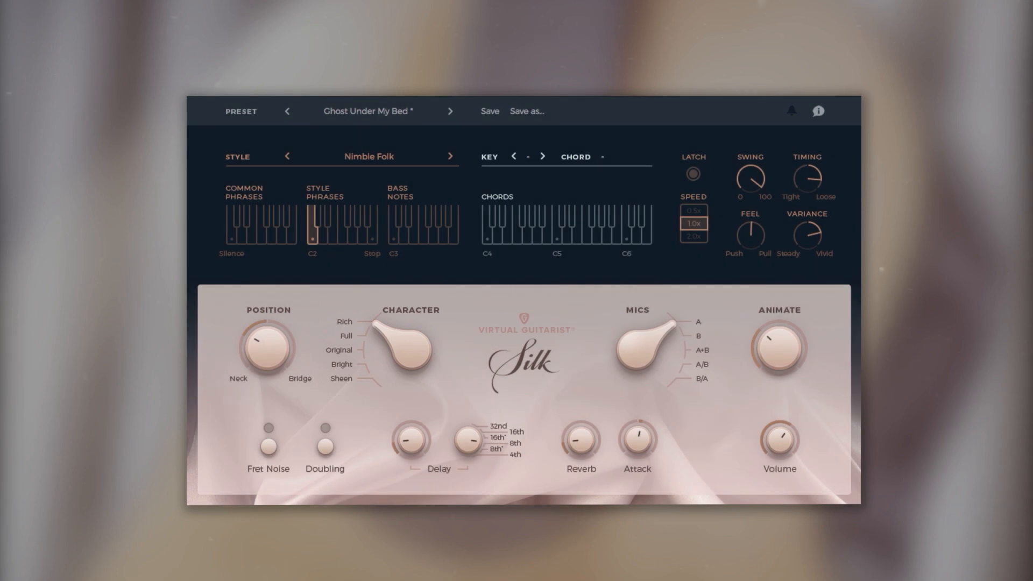
- Load Ministry Of Silky Walks, center the picking position, and play a common phrase over G major
click(517, 227)
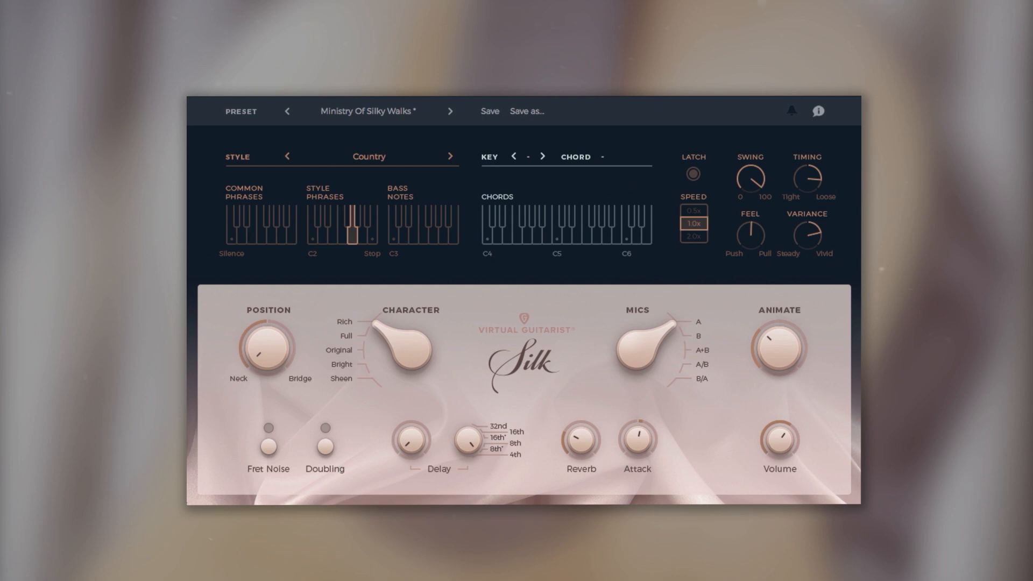
drag(266, 351, 270, 356)
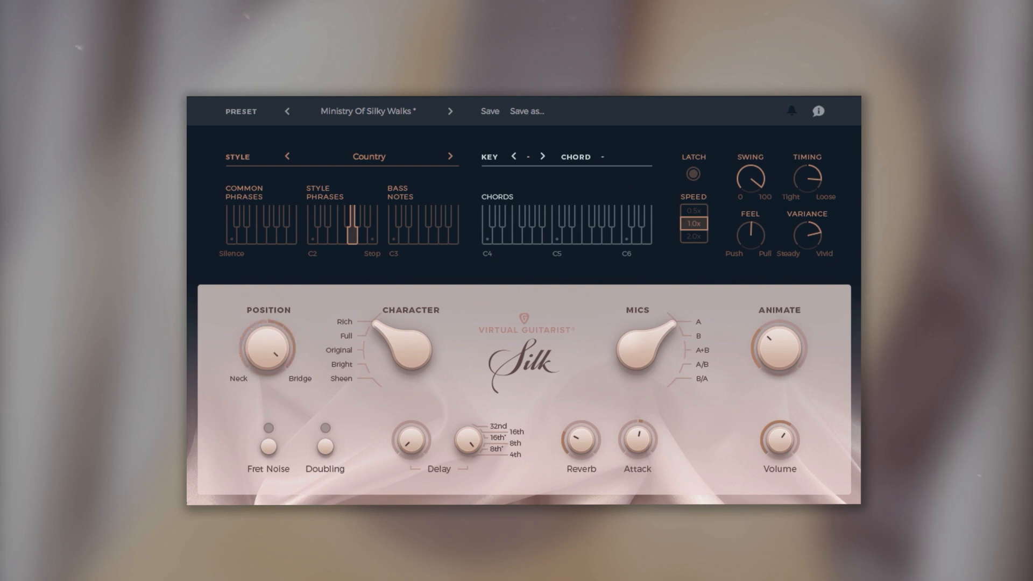
click(527, 224)
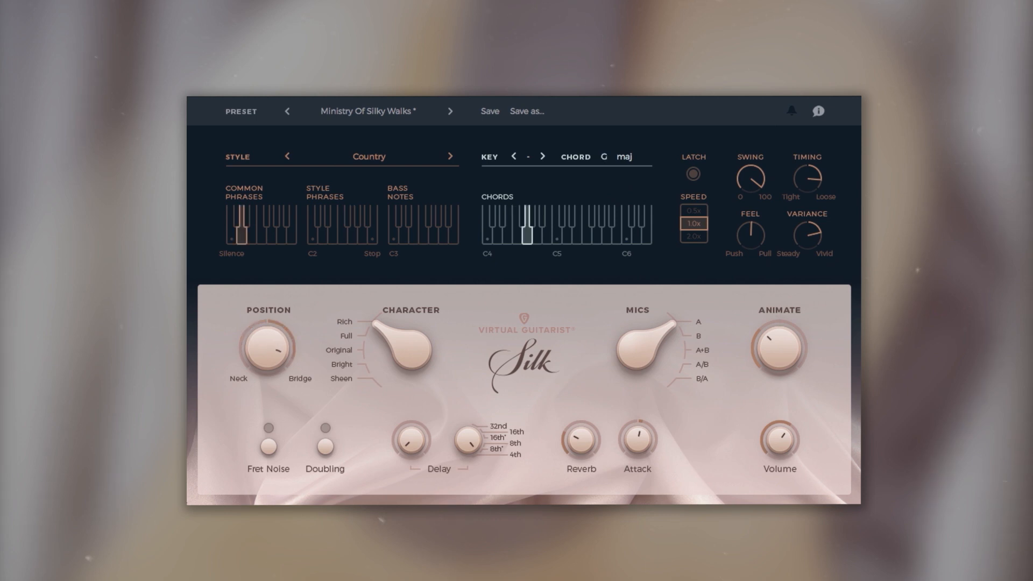
click(525, 227)
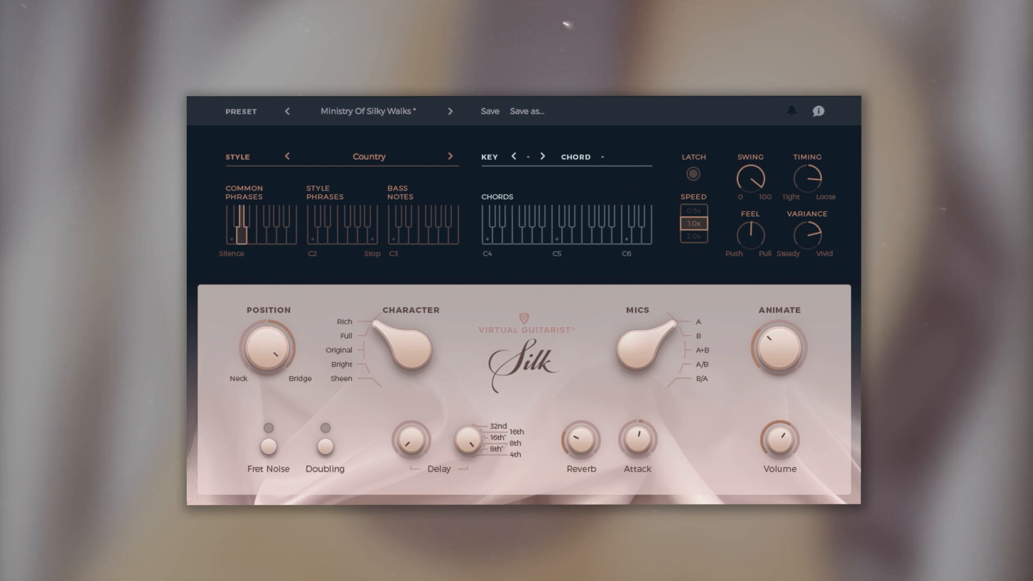
- Enable Fret Noise and Doubling, then play a chord to hear them
click(268, 445)
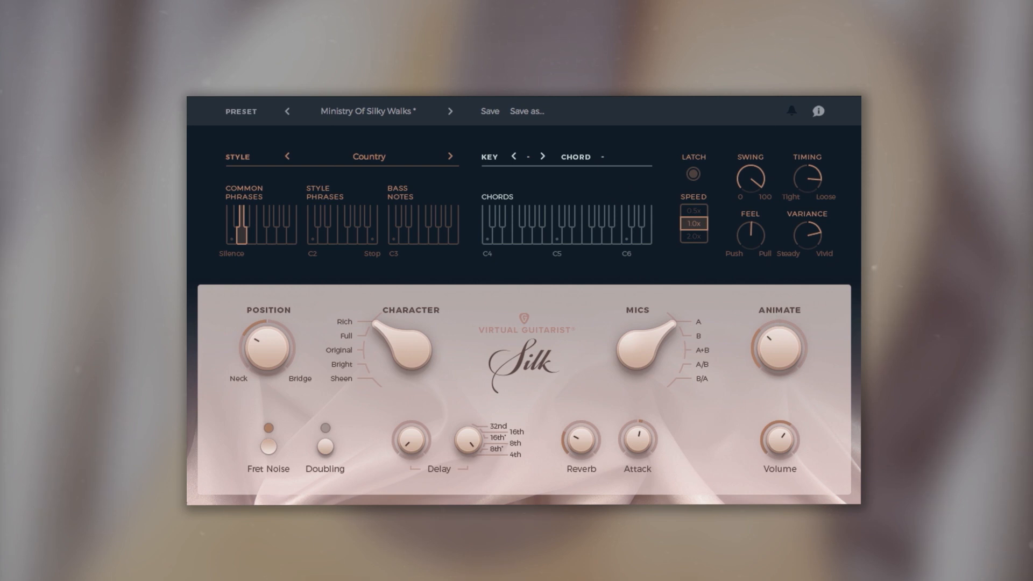
click(505, 231)
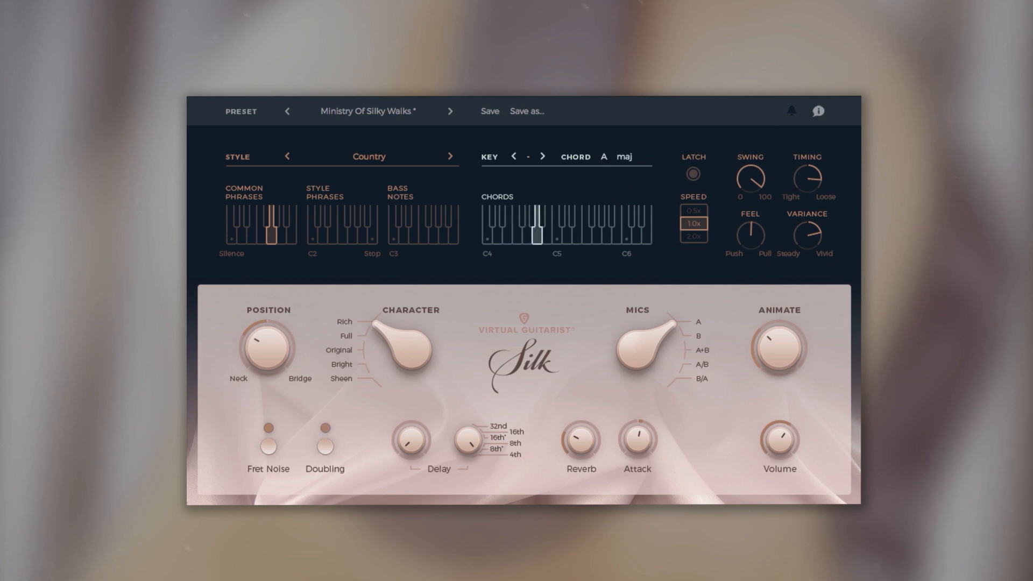
click(505, 227)
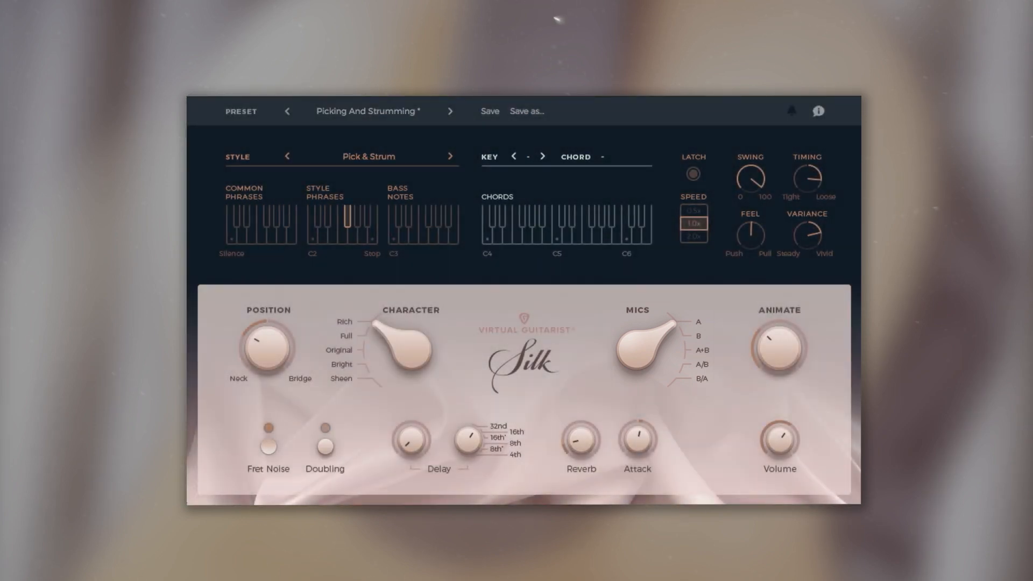
- Cycle the mics through B and A/B to B/A, then raise the Animate amount
click(543, 231)
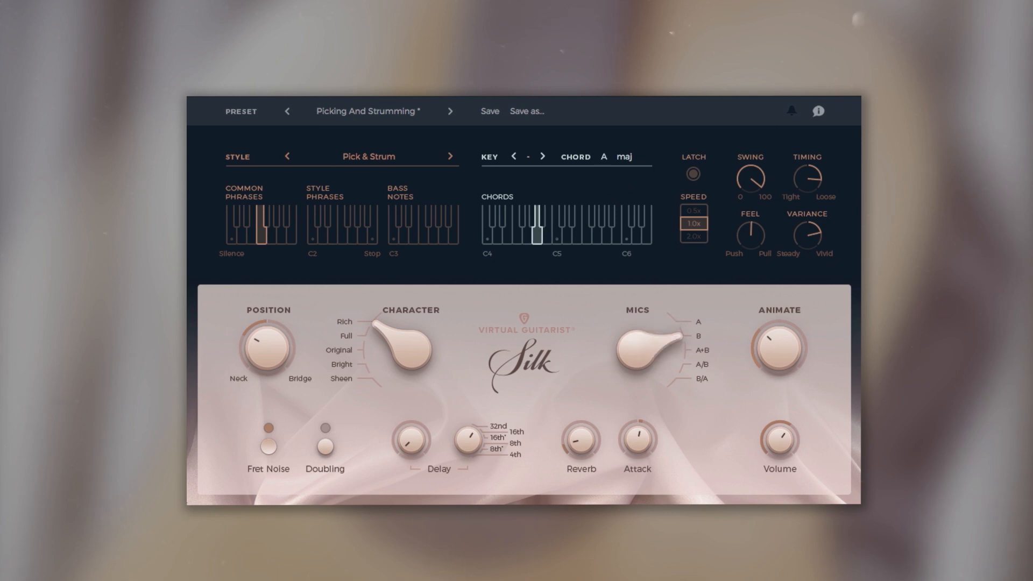
click(517, 227)
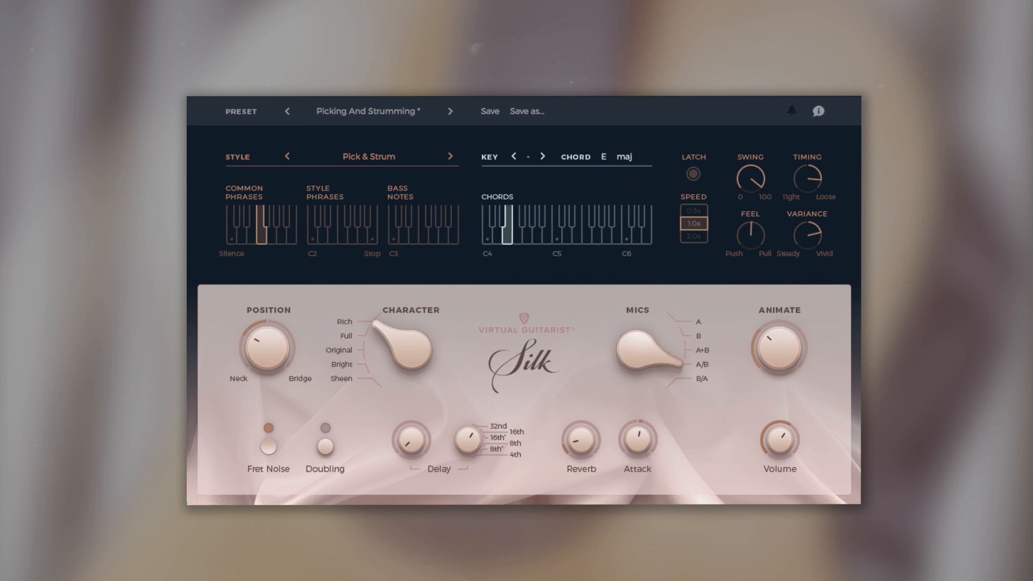
drag(645, 349, 649, 366)
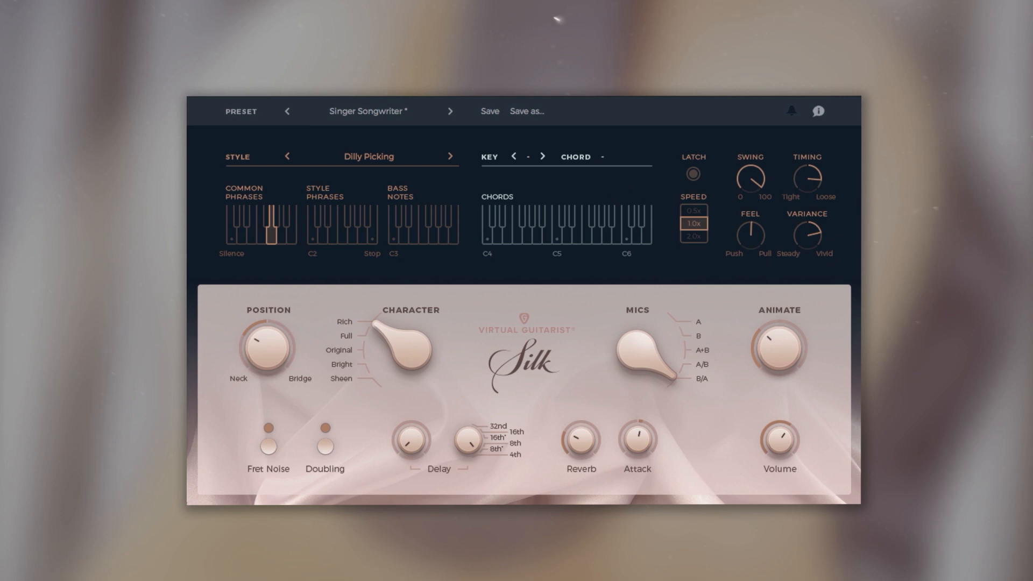
click(557, 231)
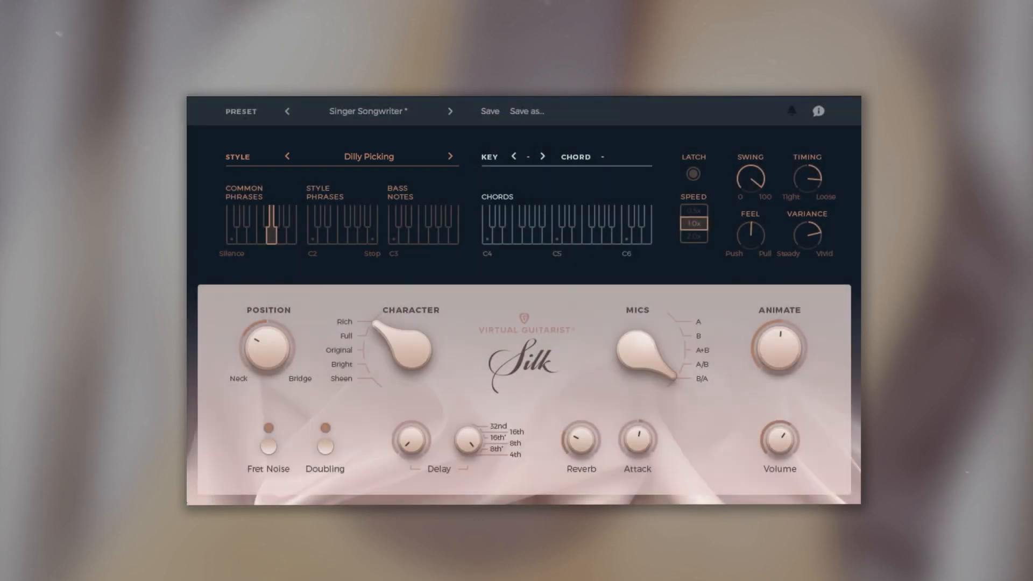
- Switch to the Nice & Vivid style, trigger a common phrase, and play F major
click(368, 156)
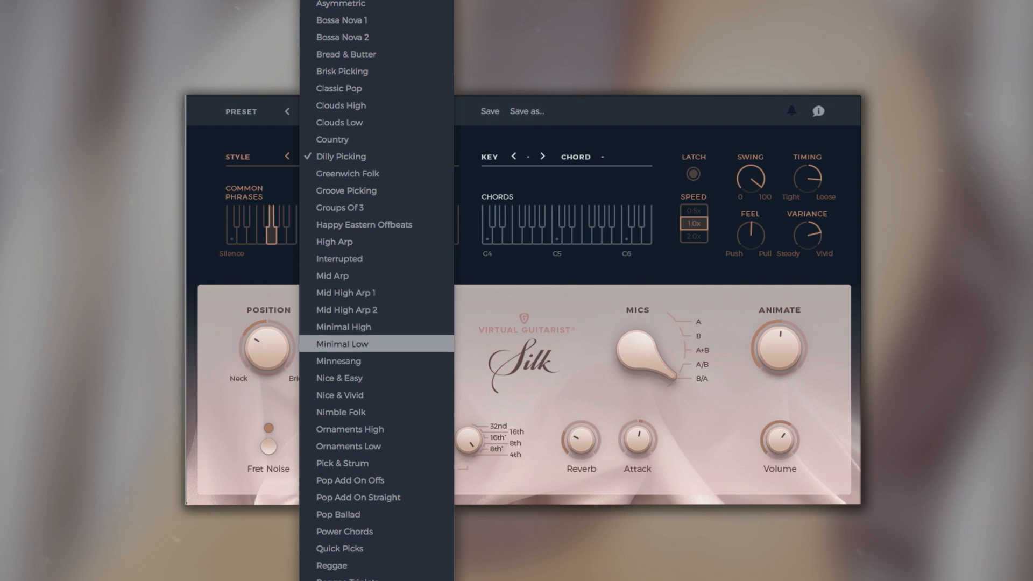
click(339, 394)
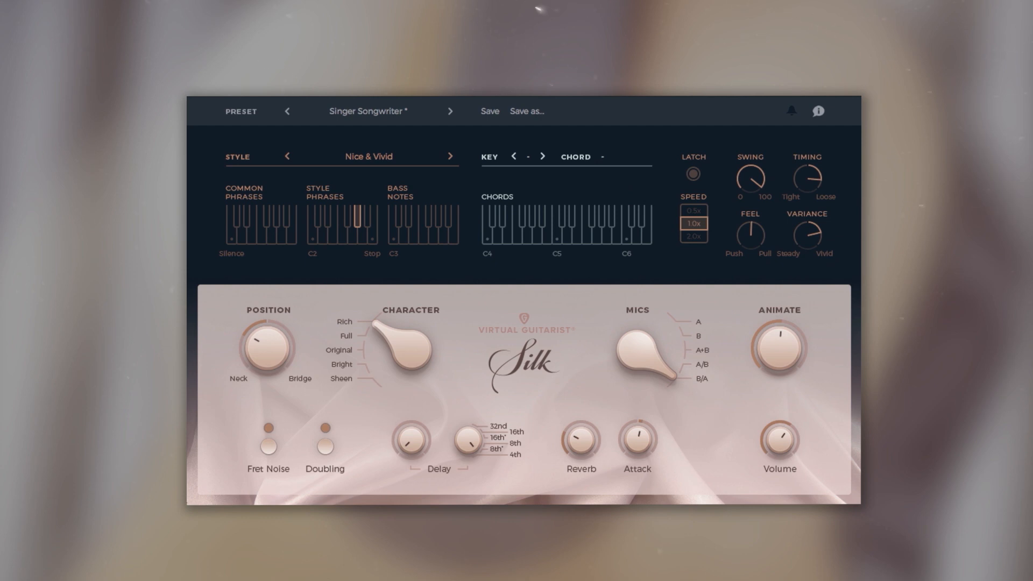
click(516, 224)
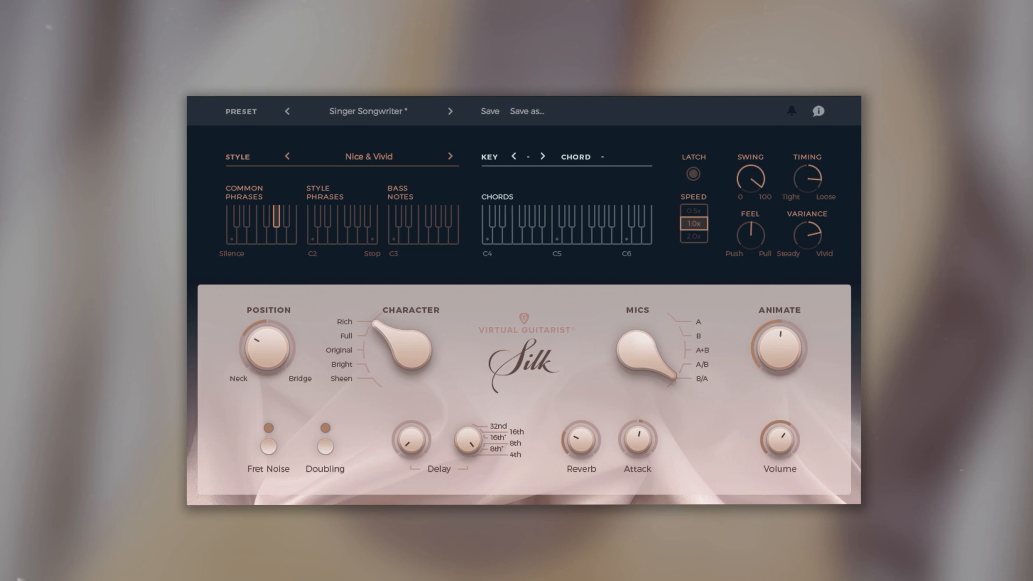
click(516, 227)
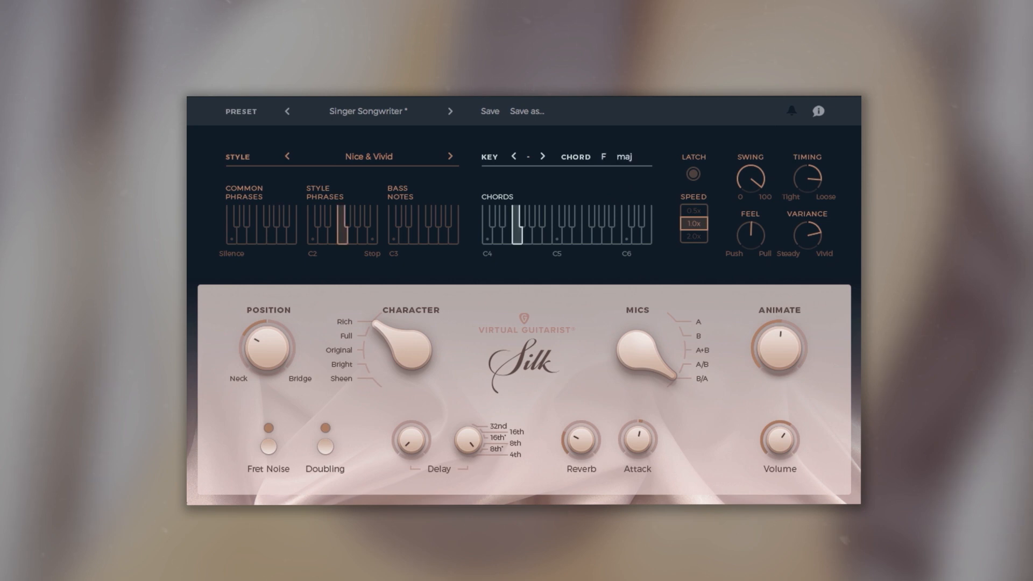
- Trigger a different style phrase, release the chord, and bring up the song key list
click(353, 227)
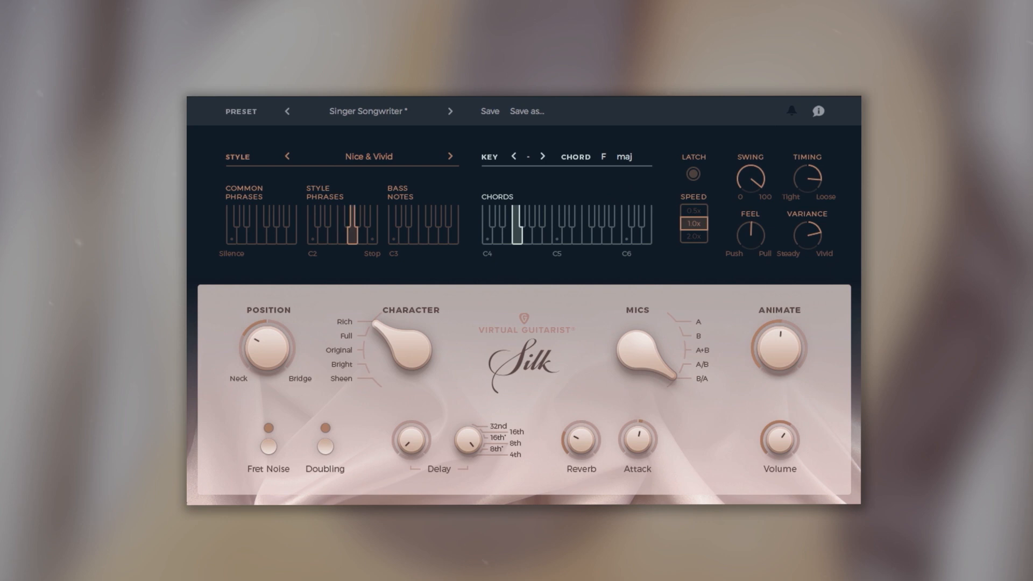
click(352, 227)
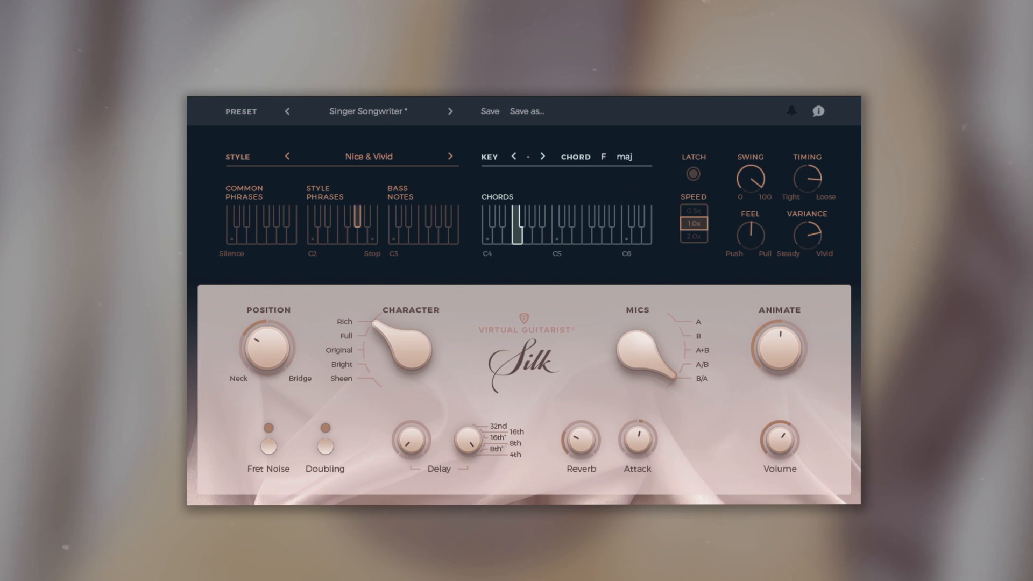
click(371, 226)
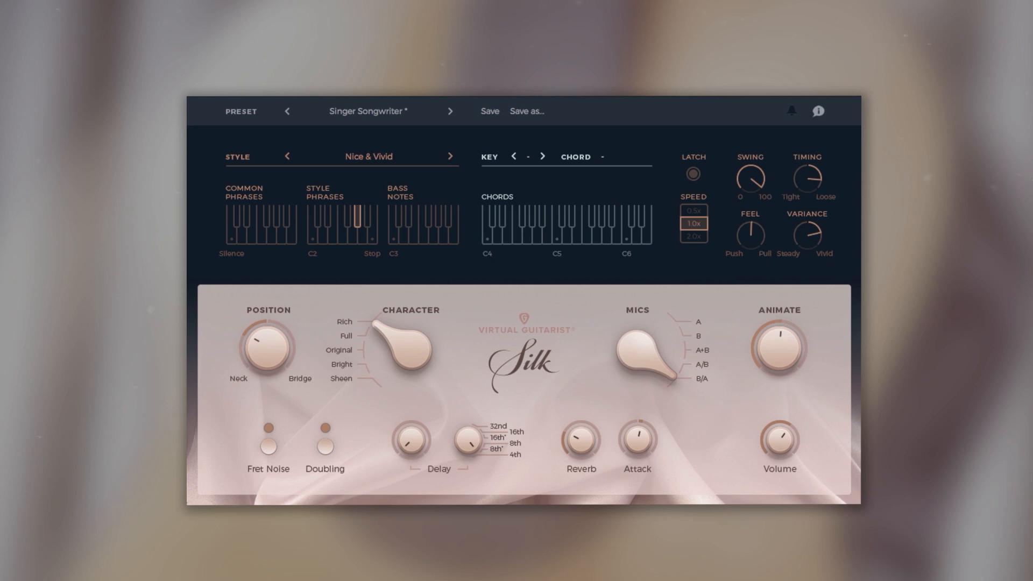
click(517, 227)
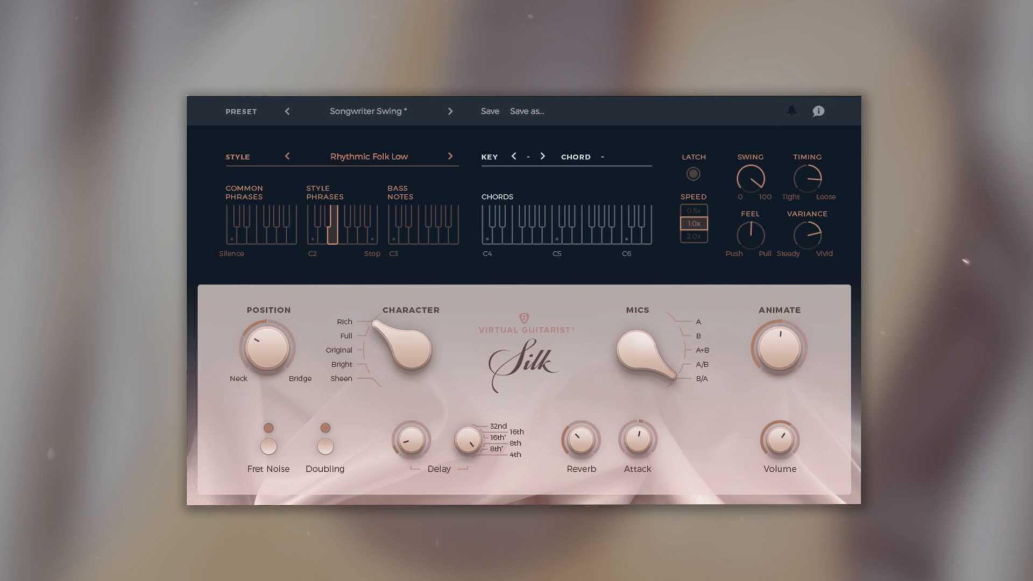
click(526, 227)
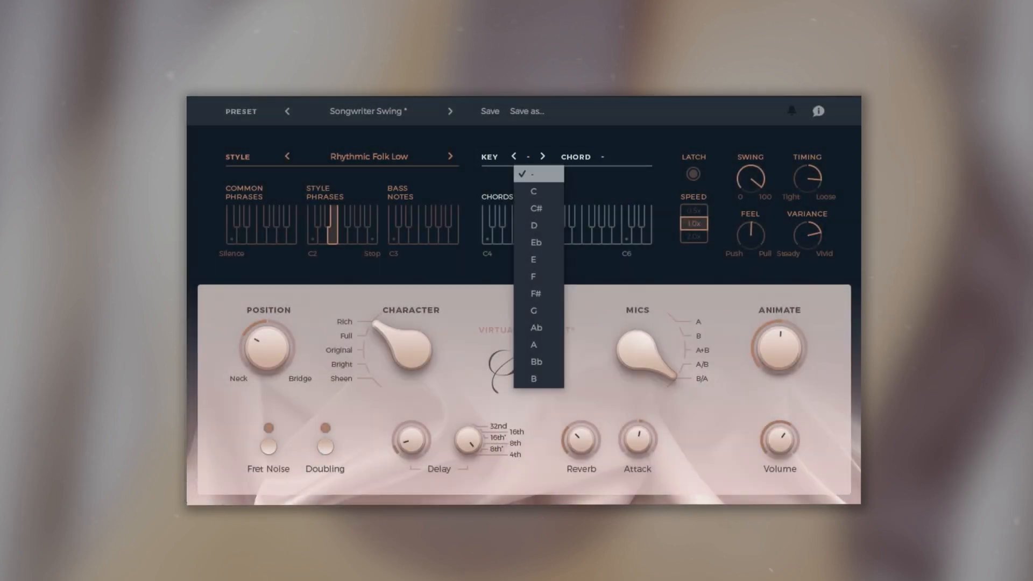
- Set the song key to D, play A7 then B minor, and stop the chord
click(534, 226)
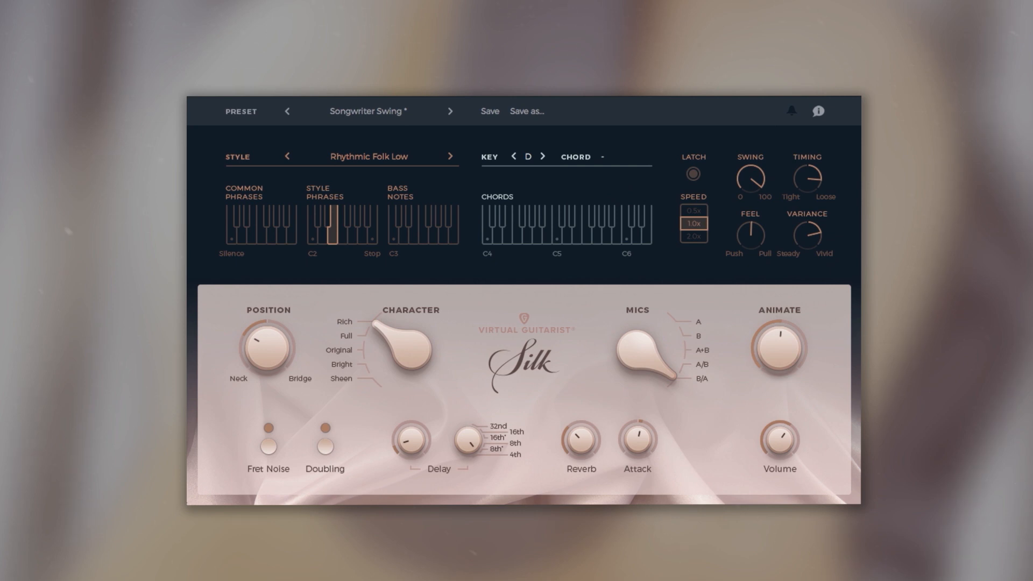
click(536, 227)
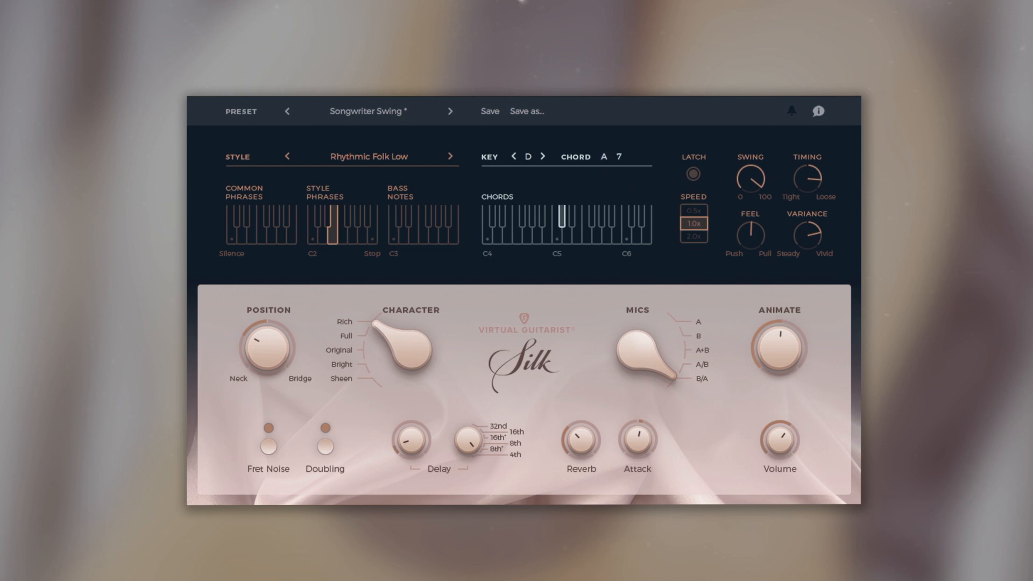
click(547, 227)
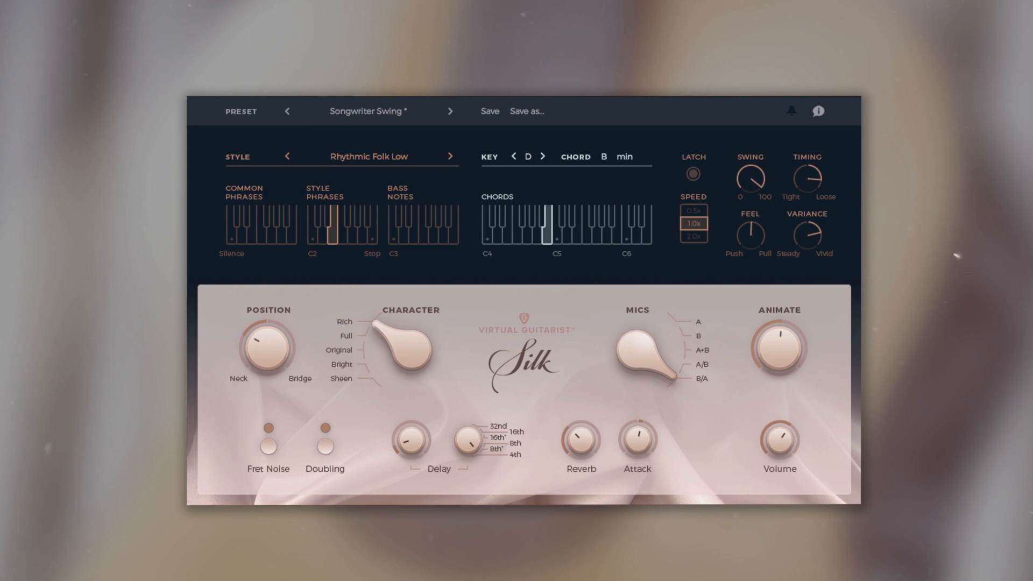
click(538, 223)
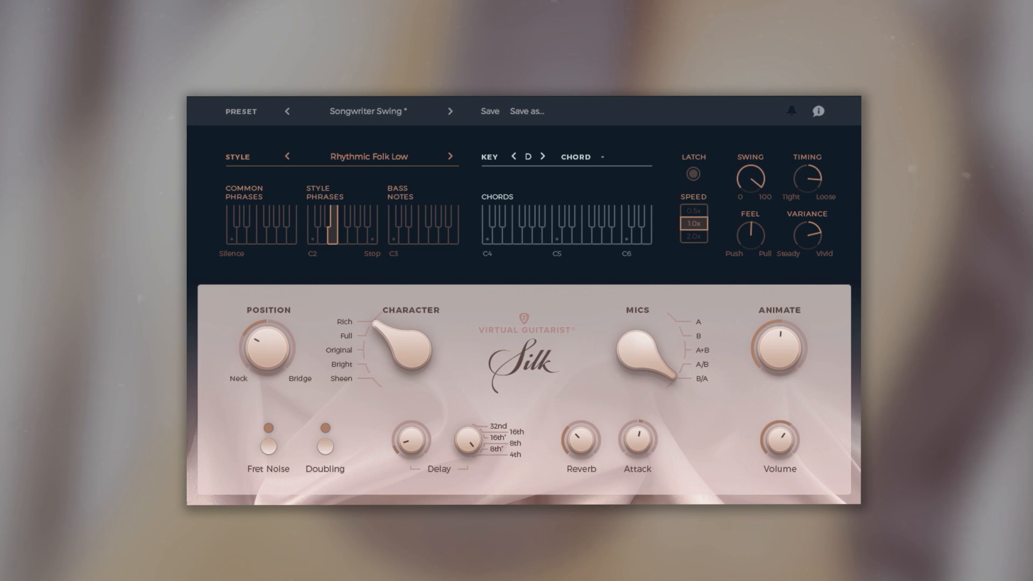
- Turn on latch so chords sustain, then clear the song key and double playback speed
click(693, 173)
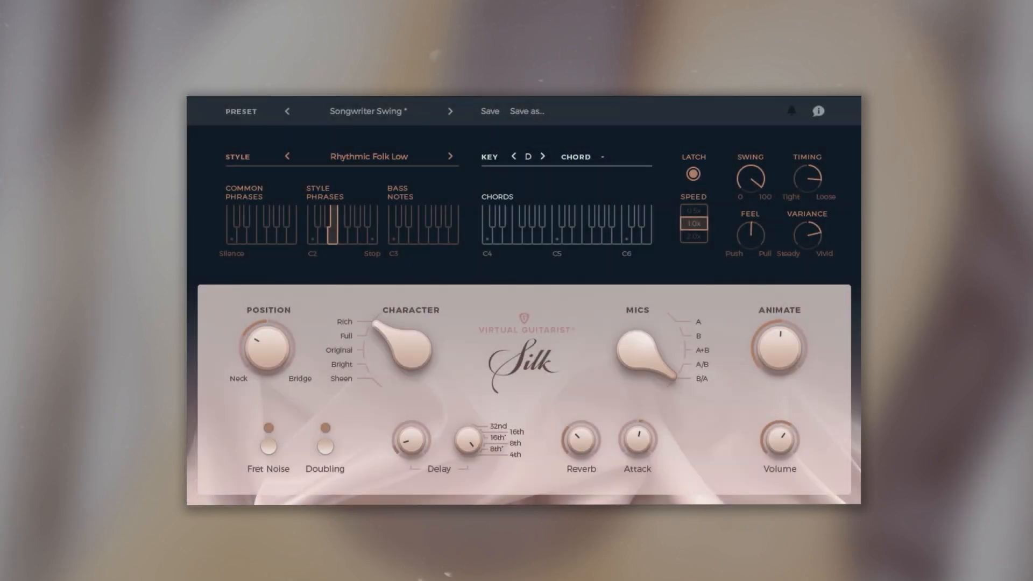
click(512, 156)
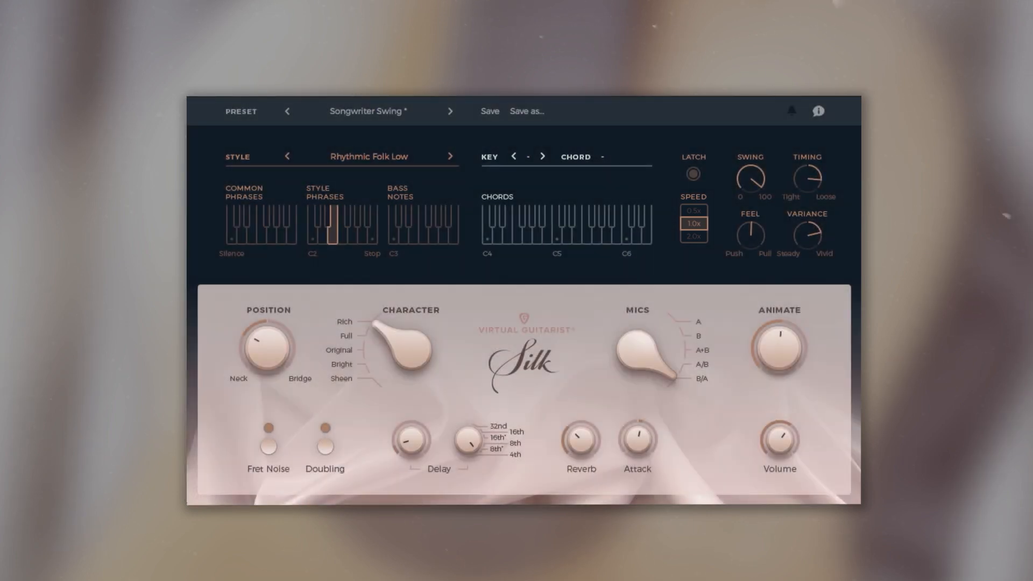
click(555, 227)
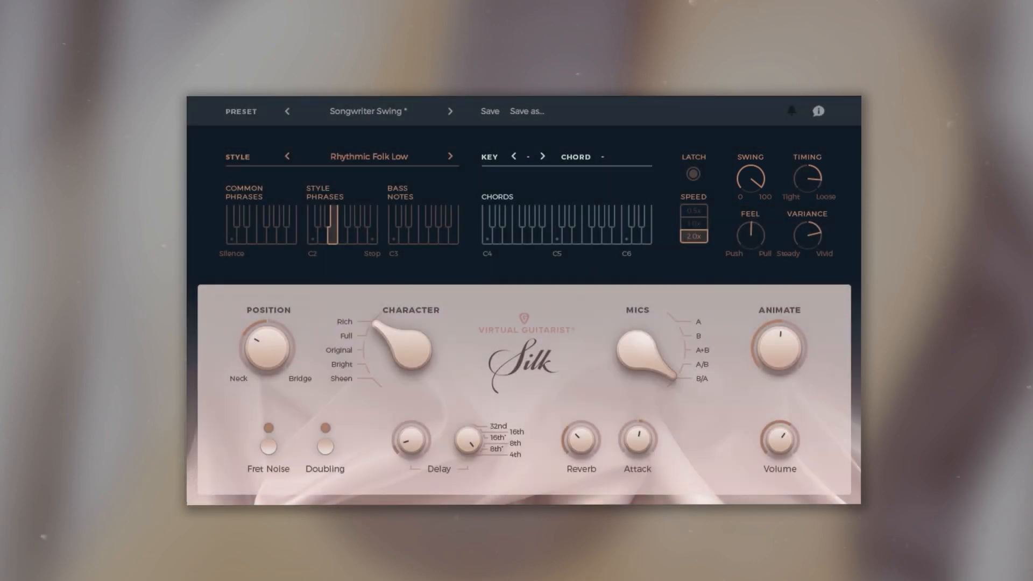
- Reset speed to 1.0x, load Strumming Flow, and audition a G major chord
click(693, 224)
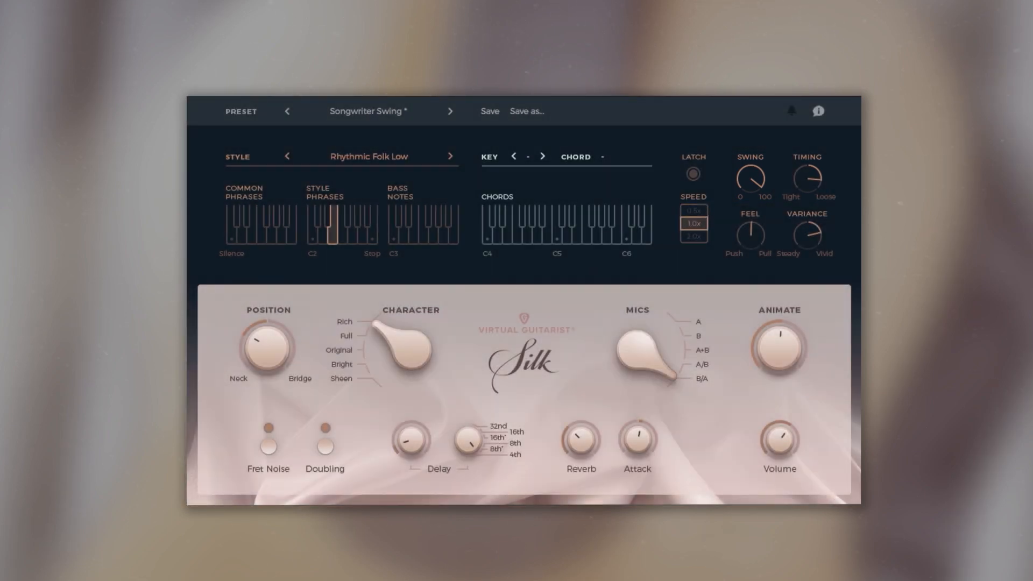
click(450, 111)
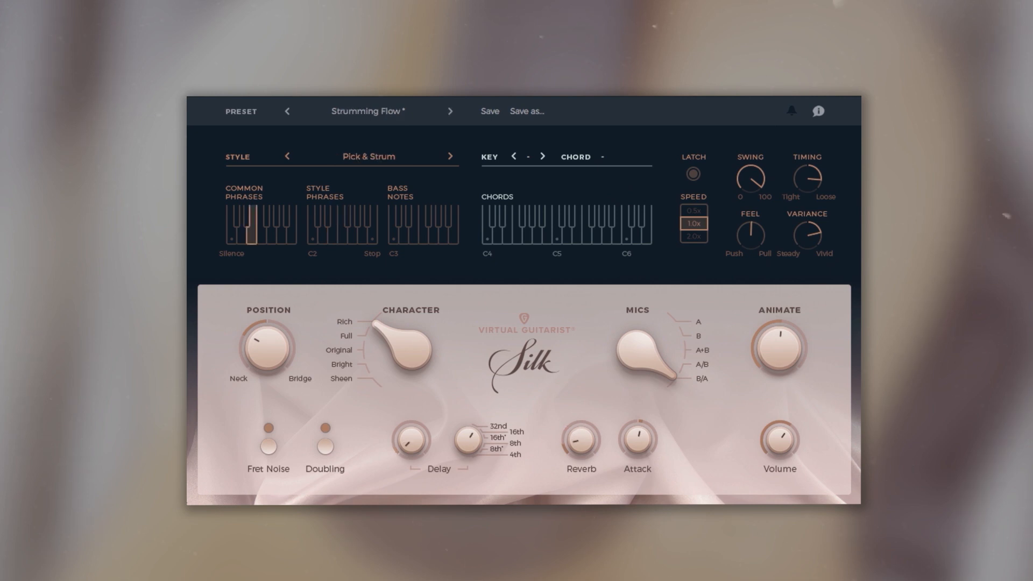
click(525, 227)
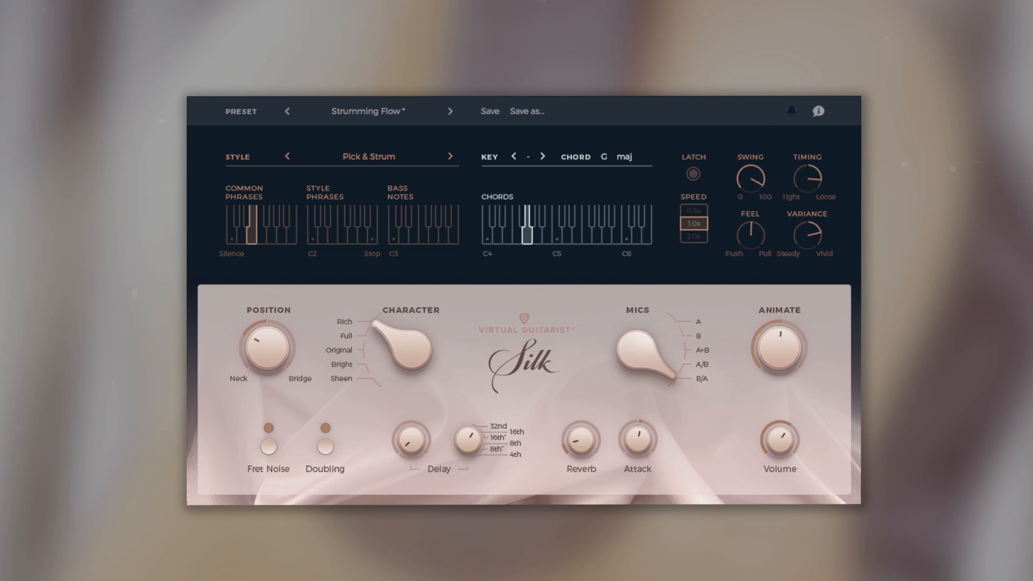
click(534, 227)
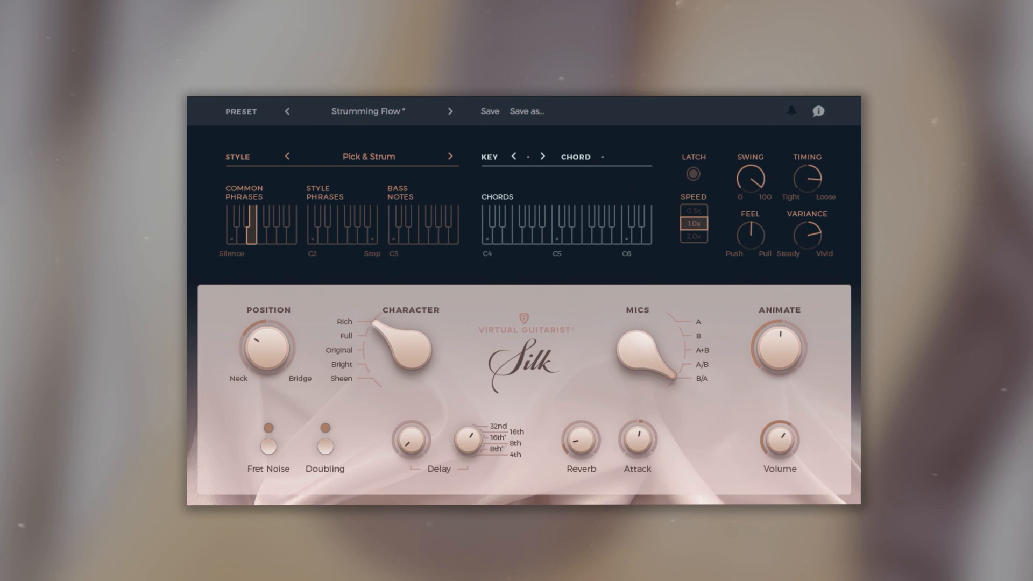
click(517, 227)
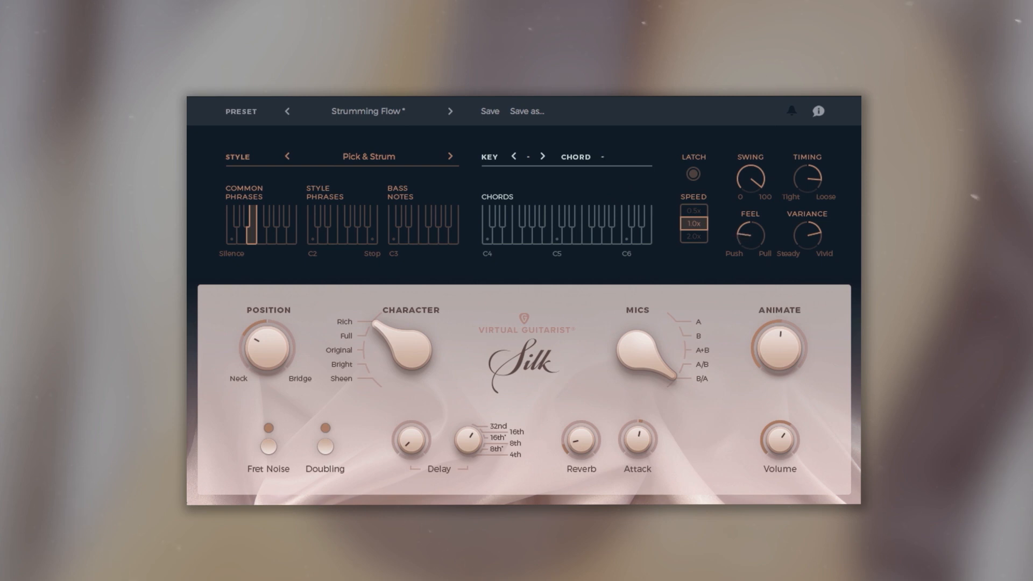
click(517, 224)
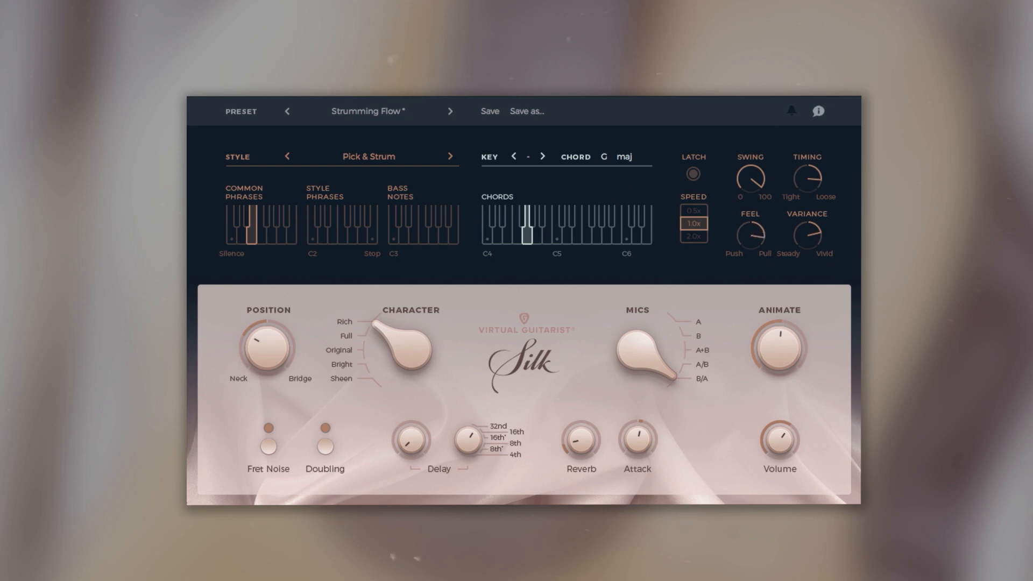
- Load Take My Horse, trigger a different common phrase, and play then stop F major
click(518, 231)
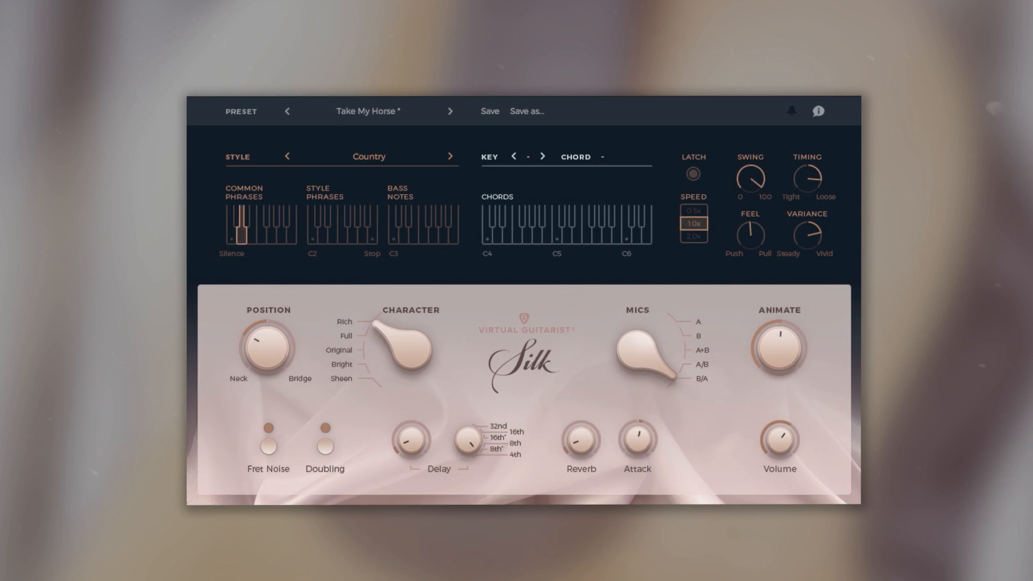
click(516, 227)
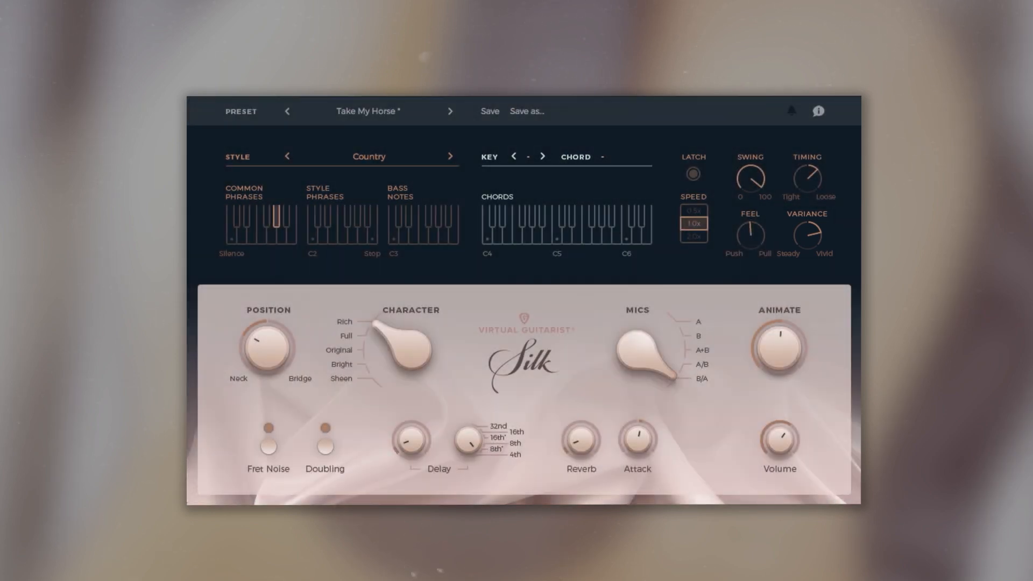
click(517, 227)
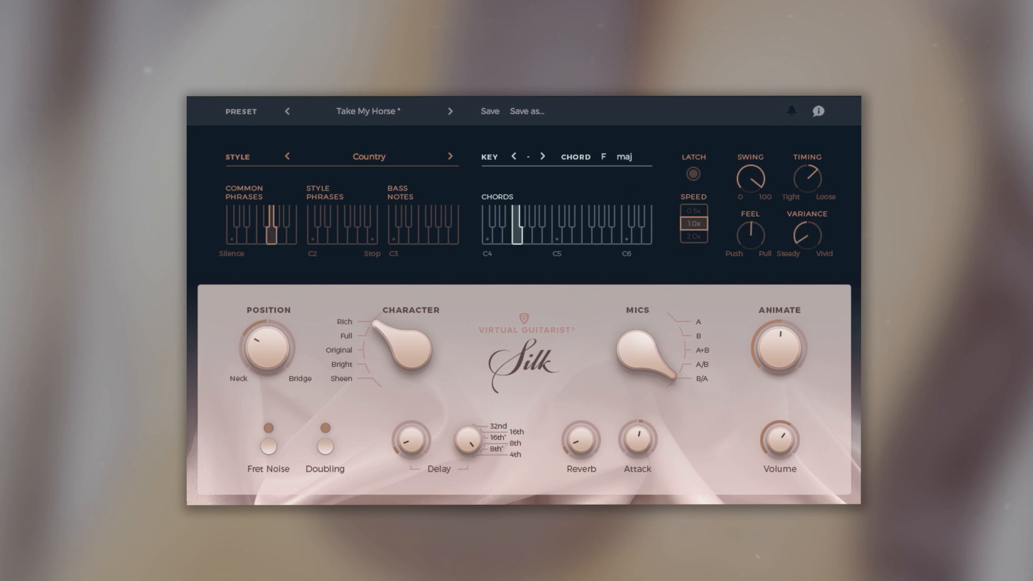
click(274, 231)
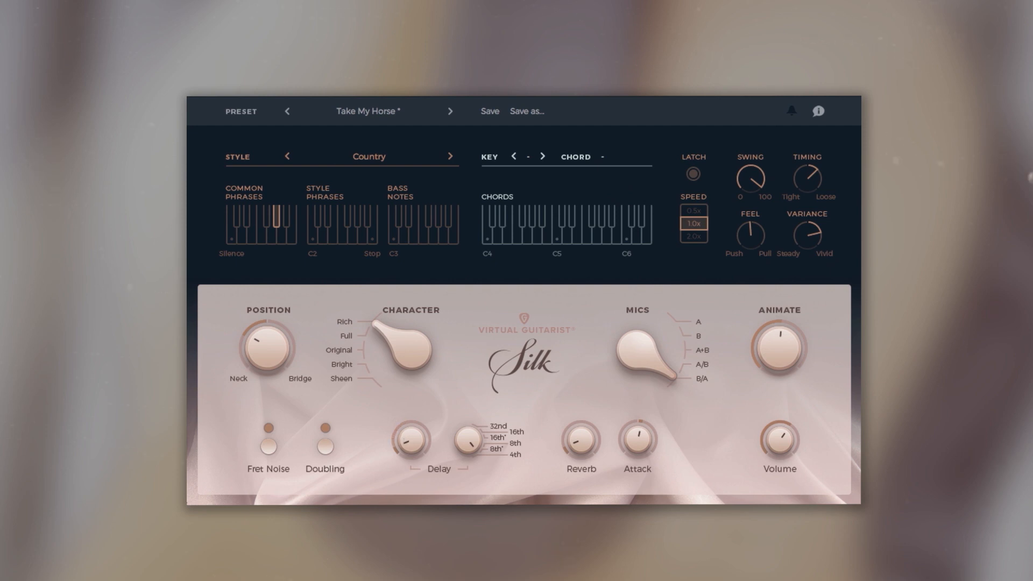
- Raise then lower the reverb amount and play a D major chord
drag(581, 438, 580, 428)
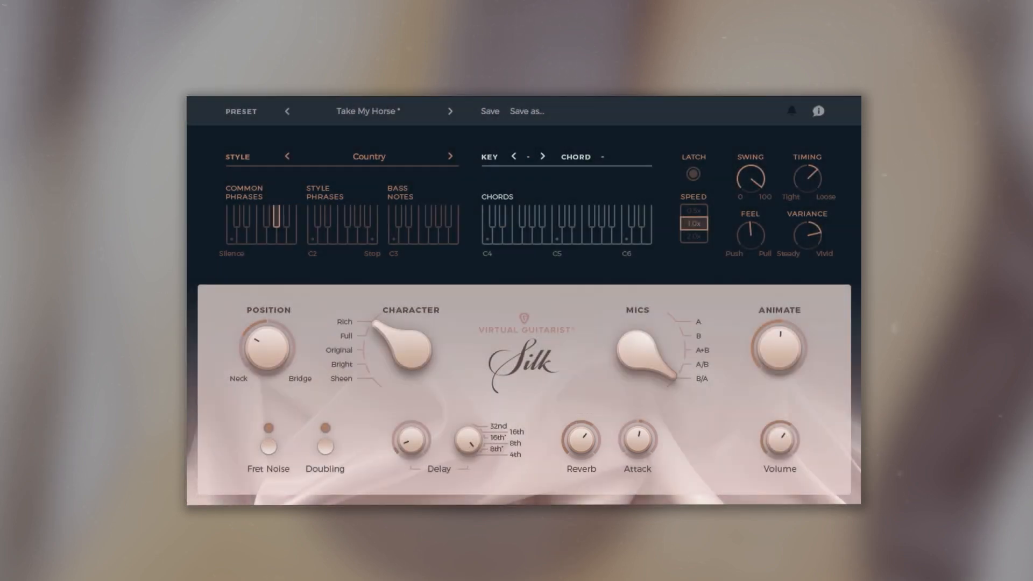
drag(580, 440, 590, 431)
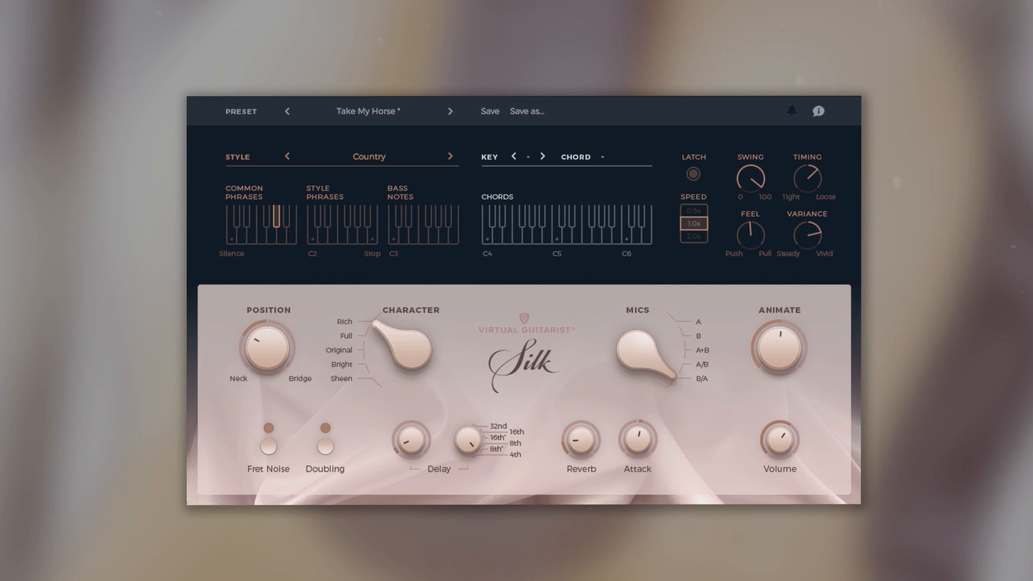
drag(637, 441, 636, 435)
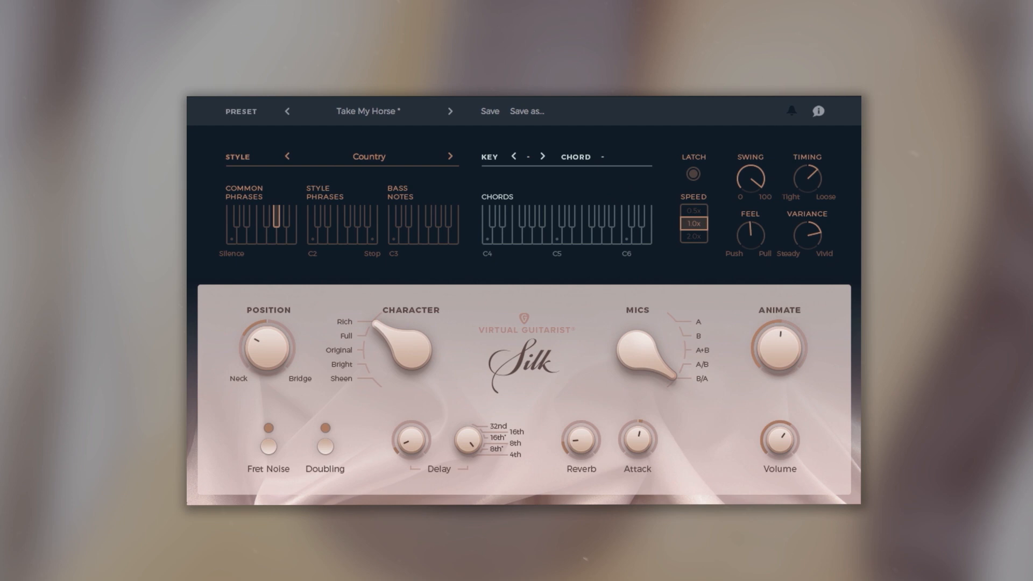
click(496, 227)
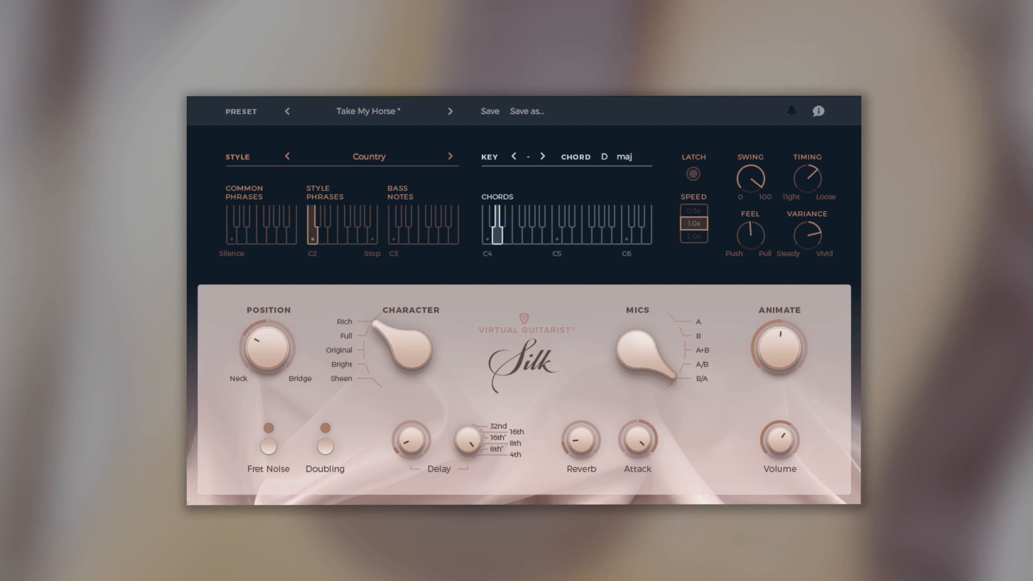